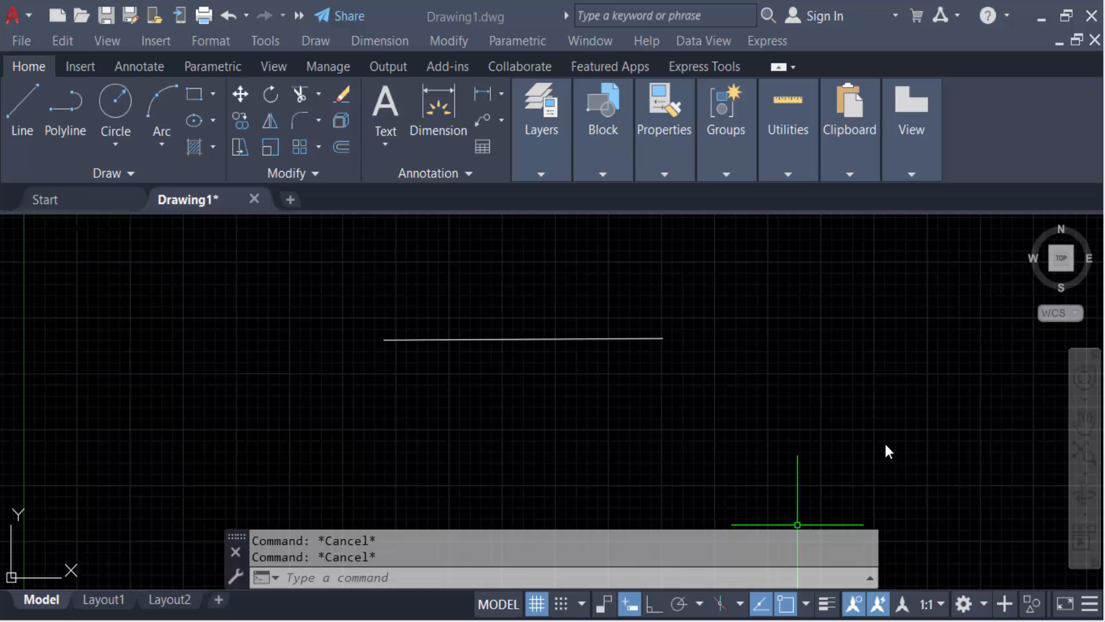
pyautogui.moveTo(888, 444)
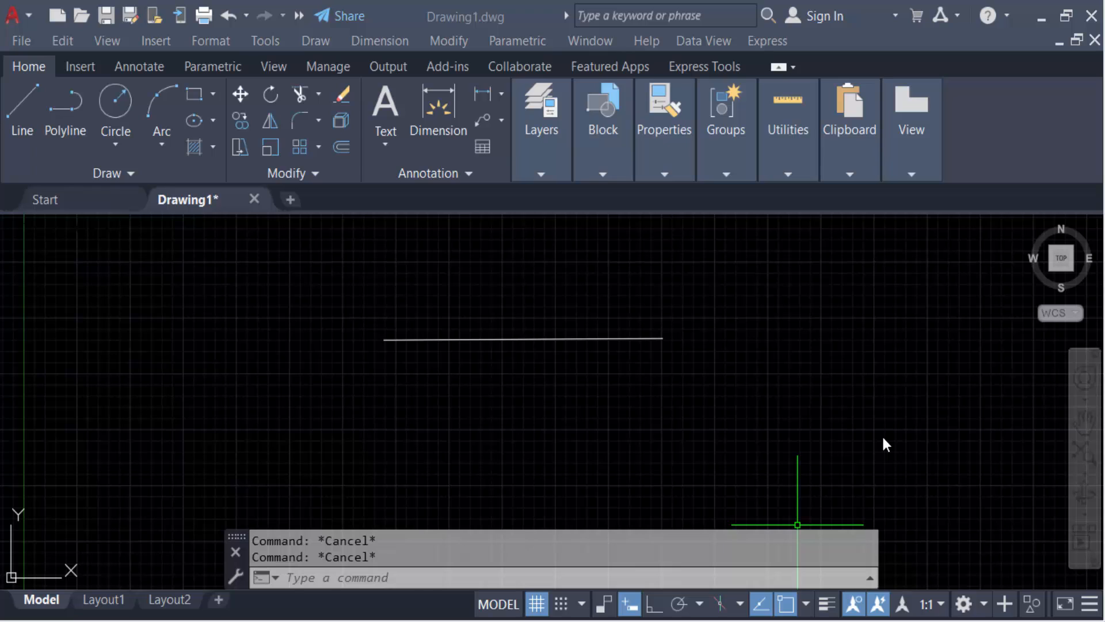
pyautogui.moveTo(839, 437)
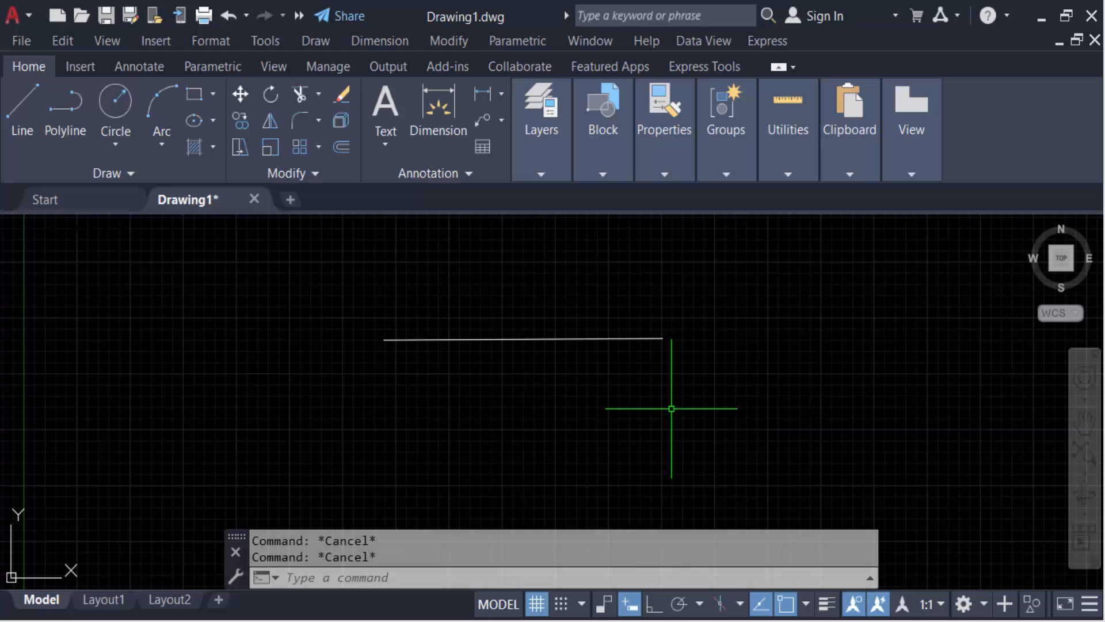
pyautogui.moveTo(709, 375)
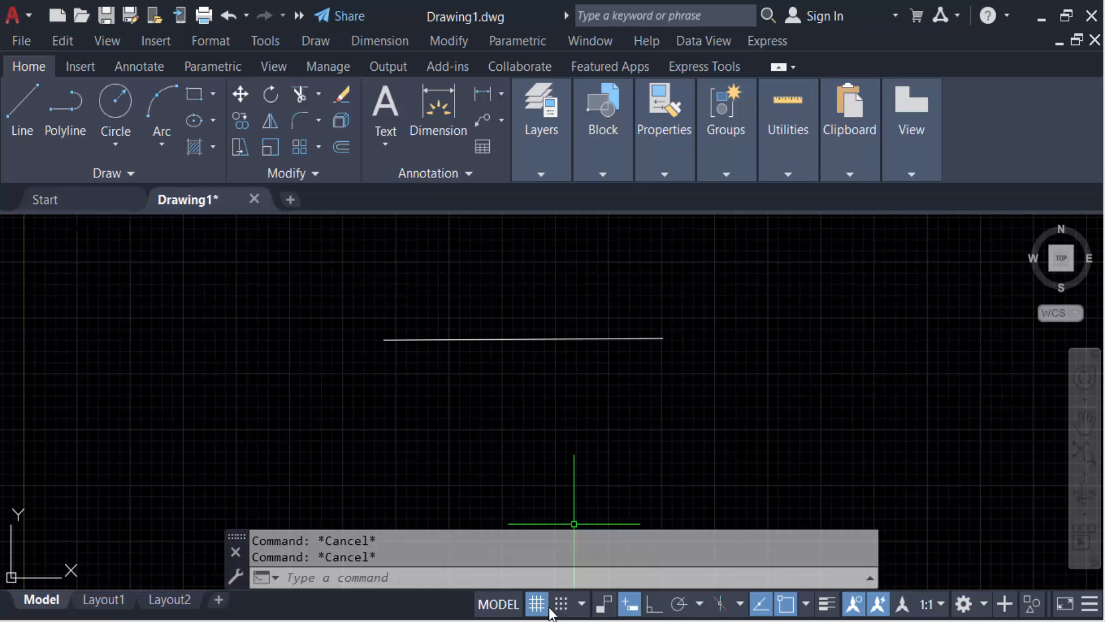
# Turn off the background grid display, leaving the single line on a plain drawing area.
pyautogui.click(537, 603)
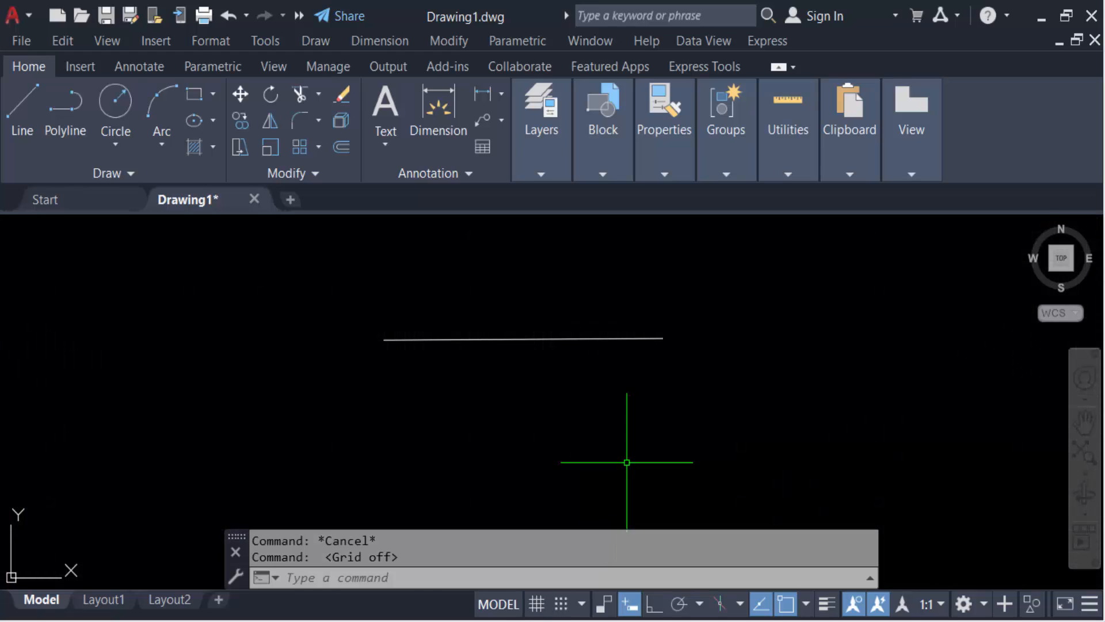
pyautogui.moveTo(800, 373)
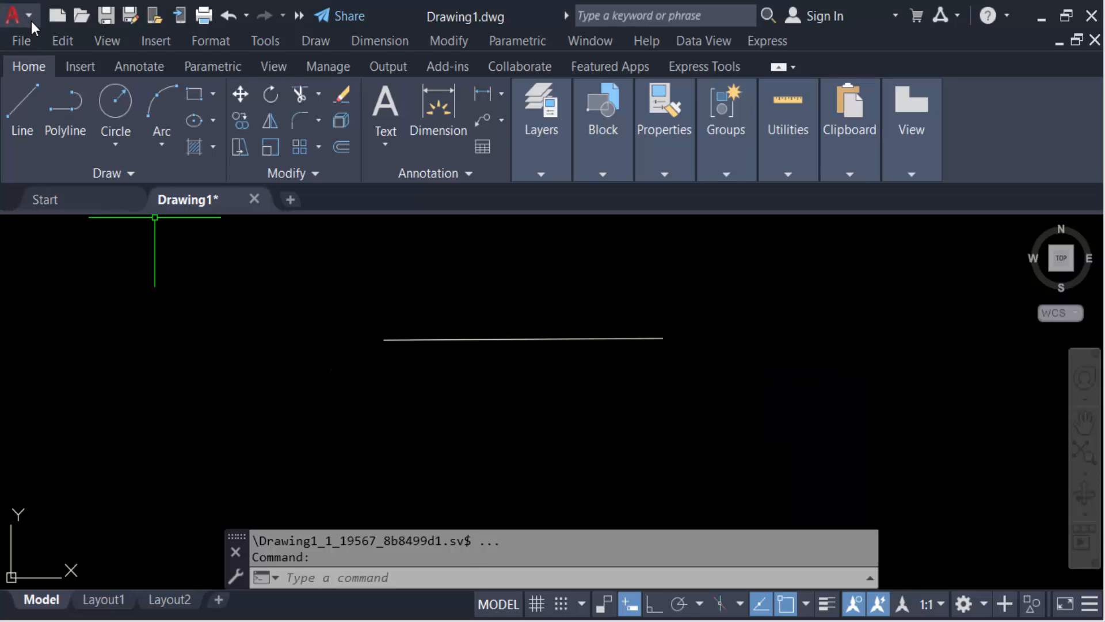
pyautogui.click(13, 15)
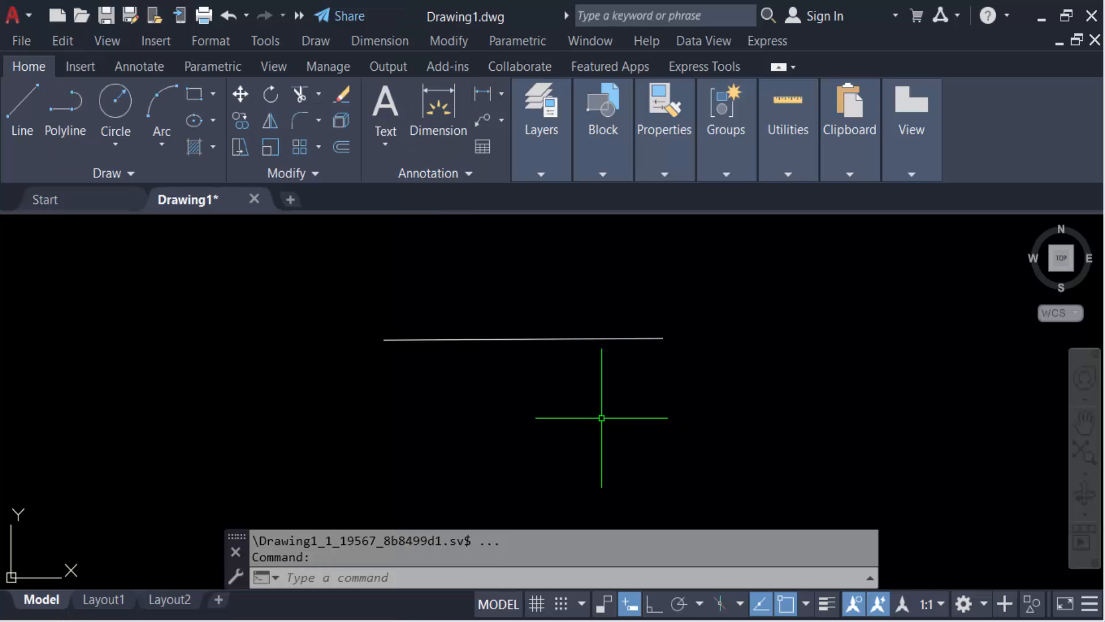
# Set the crosshair size to 26 on the Options dialog's Display tab and apply it.
pyautogui.press('Escape')
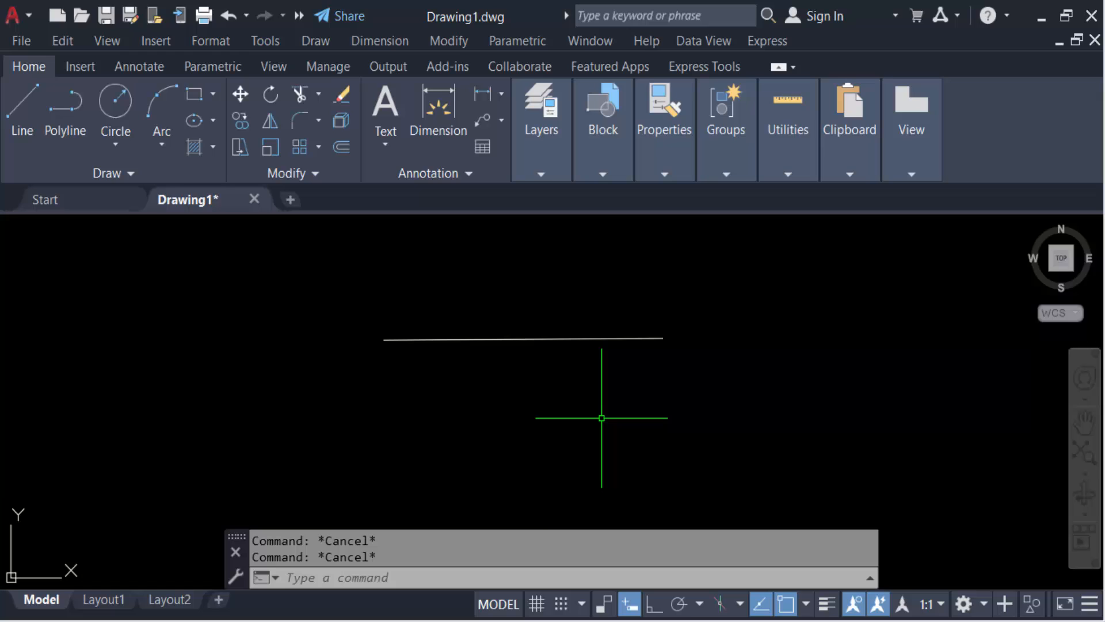
pyautogui.write('OPTi')
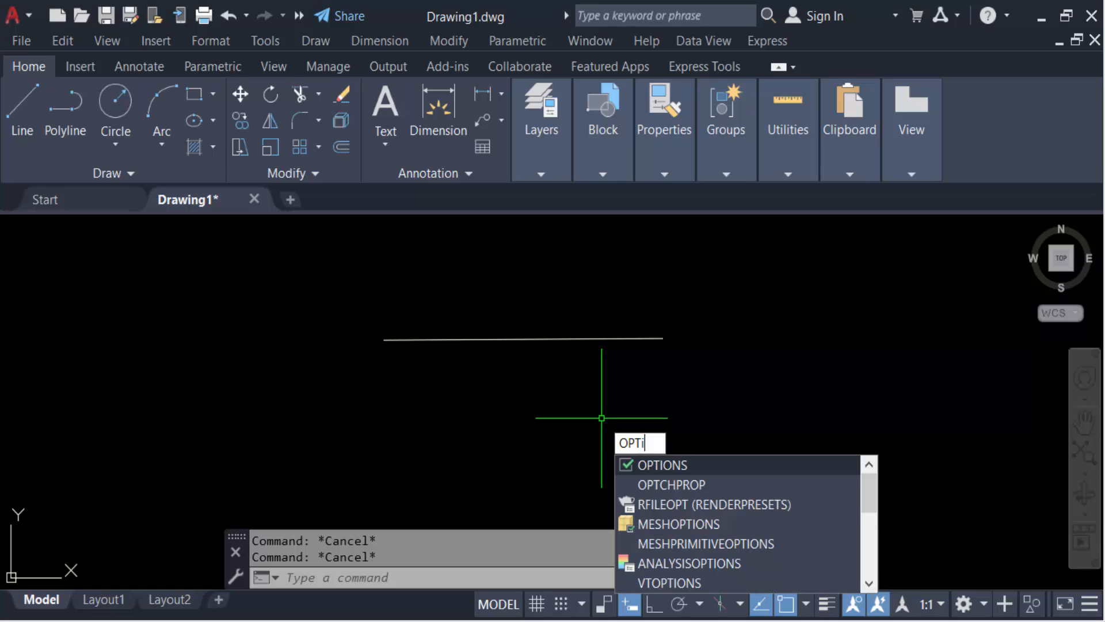
pyautogui.write('ONS')
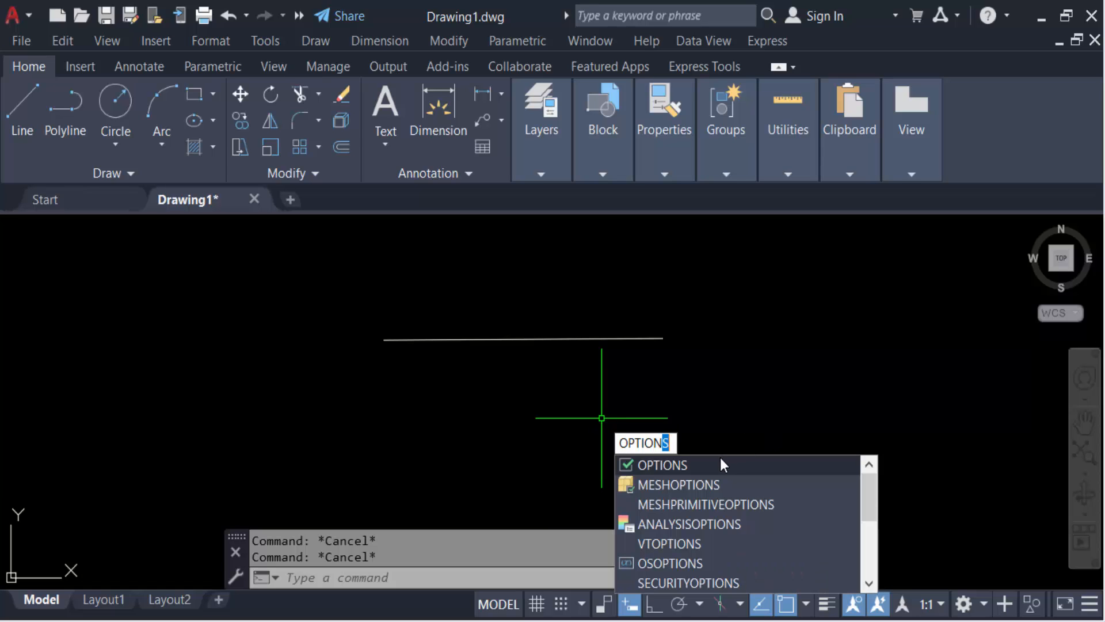
pyautogui.click(663, 464)
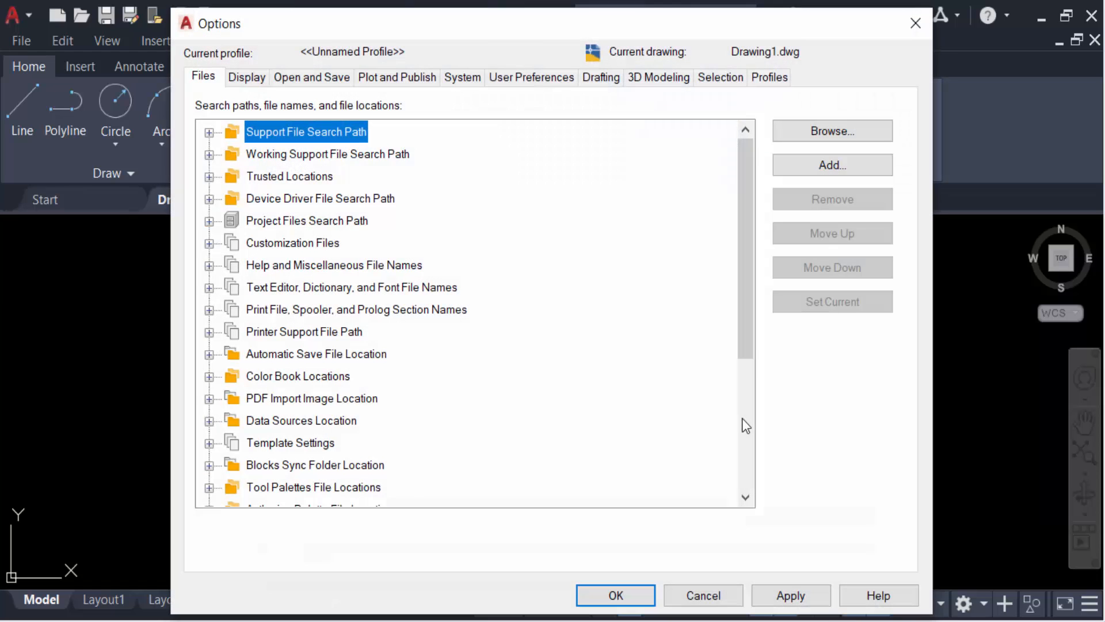
pyautogui.moveTo(825, 216)
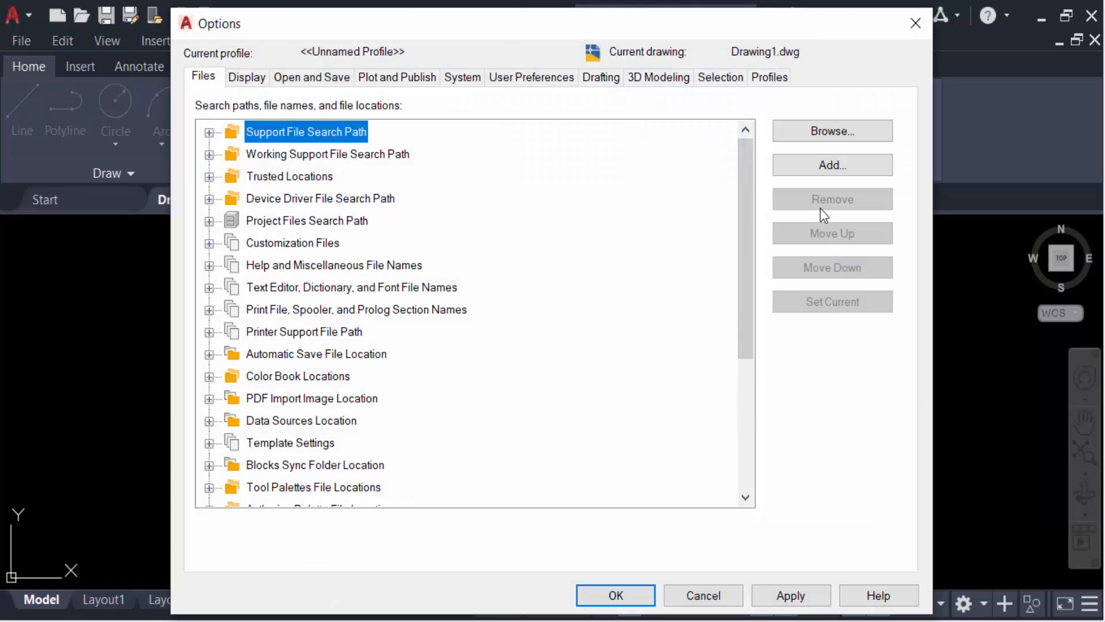
pyautogui.click(246, 78)
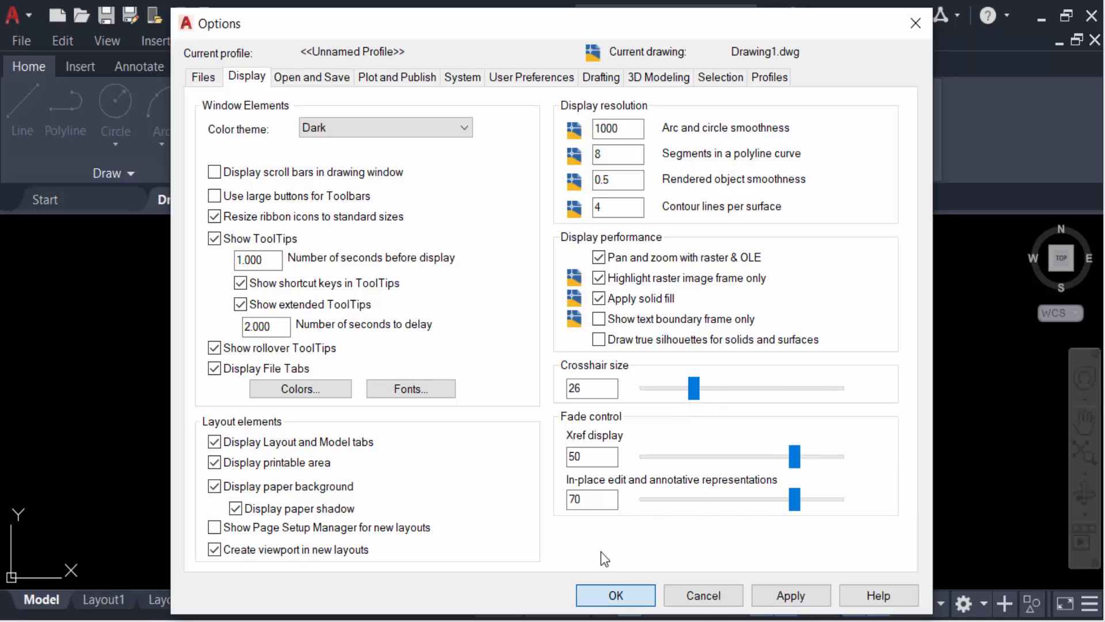
pyautogui.click(614, 595)
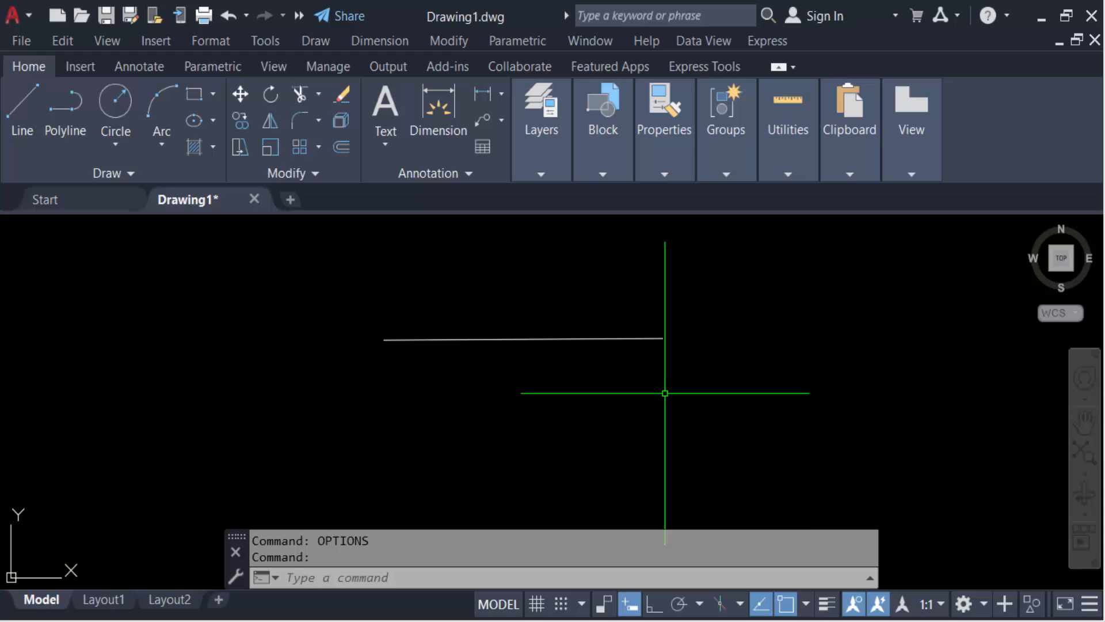
pyautogui.moveTo(756, 395)
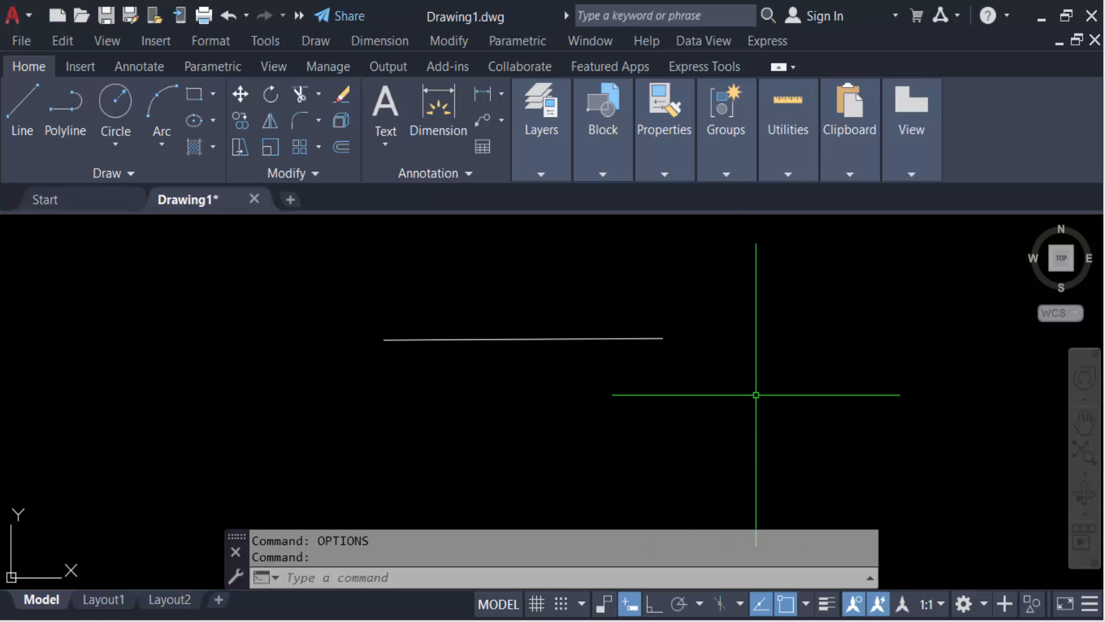
pyautogui.moveTo(741, 388)
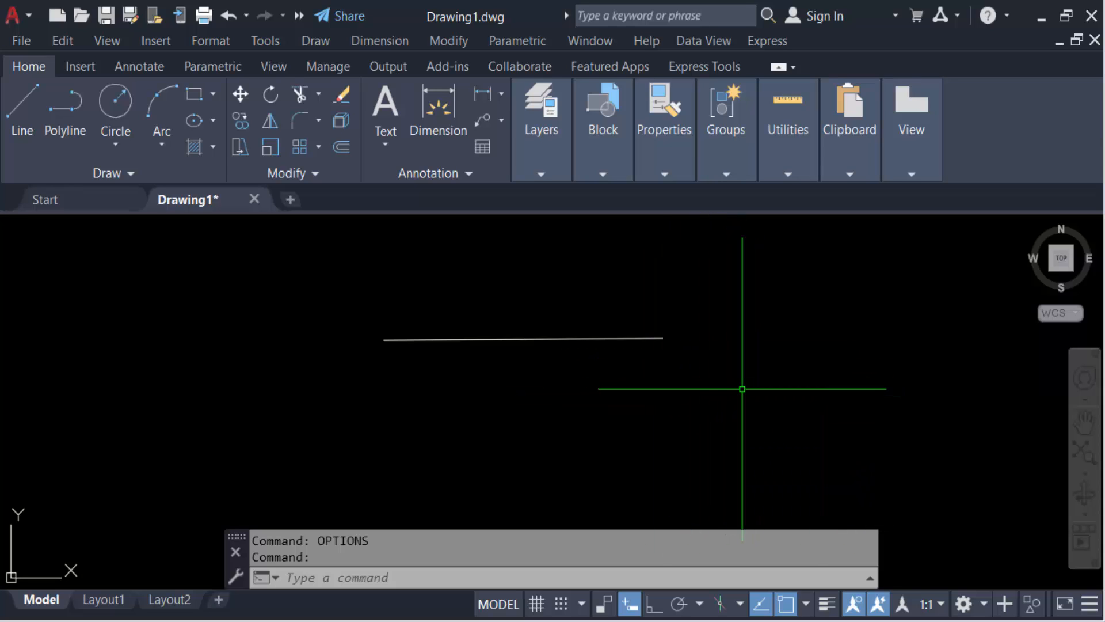
# Drag the Pickbox size and Grip size sliders right on the Selection tab and accept.
pyautogui.click(10, 15)
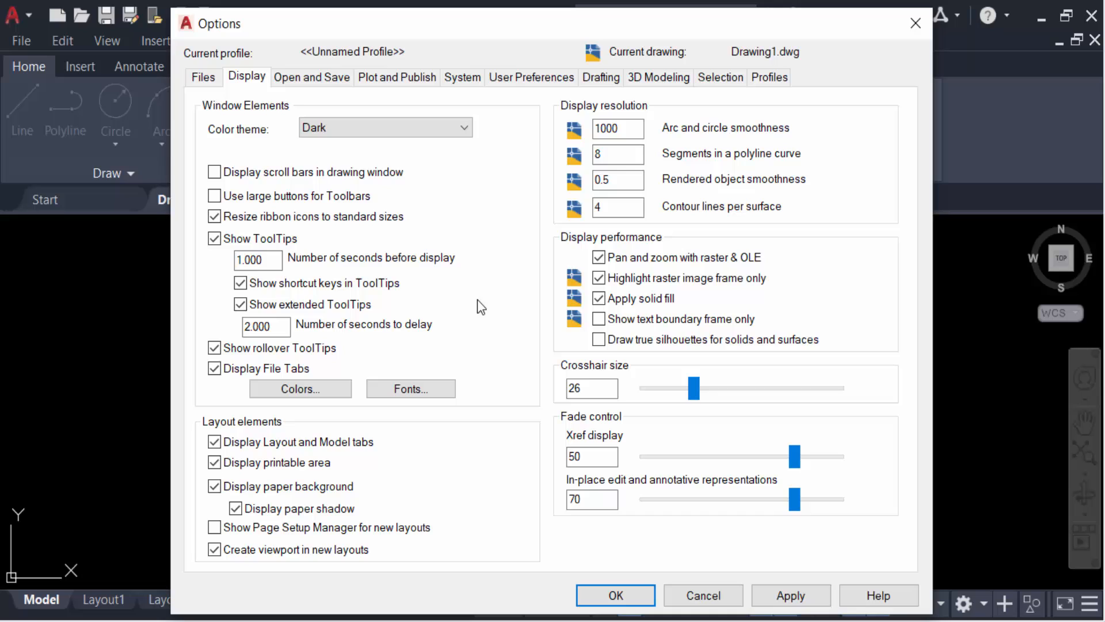
pyautogui.moveTo(720, 78)
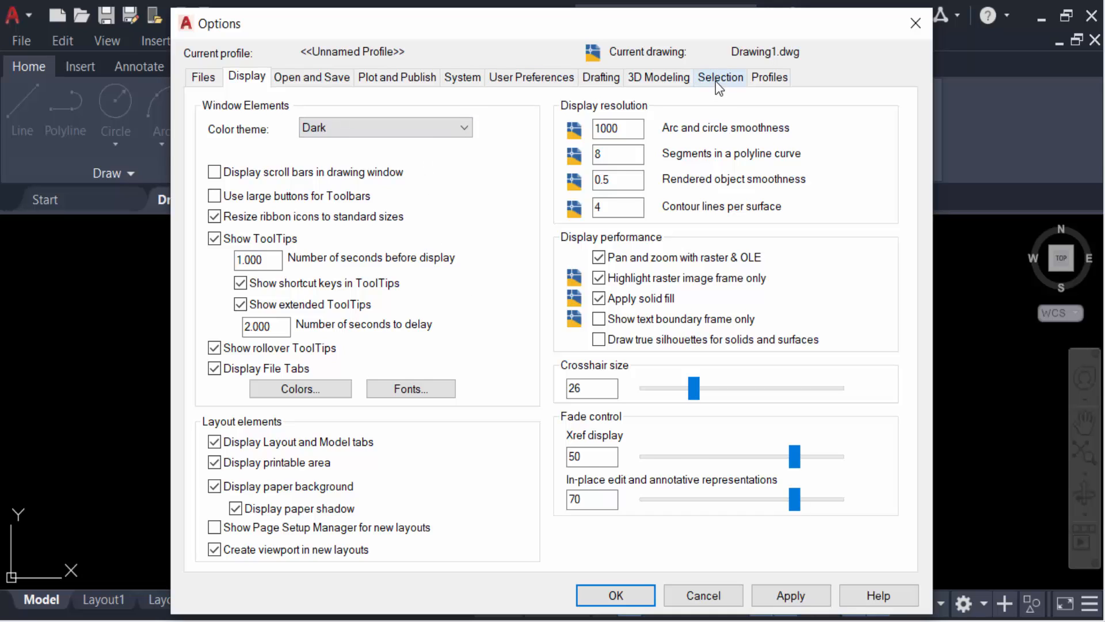
pyautogui.click(720, 76)
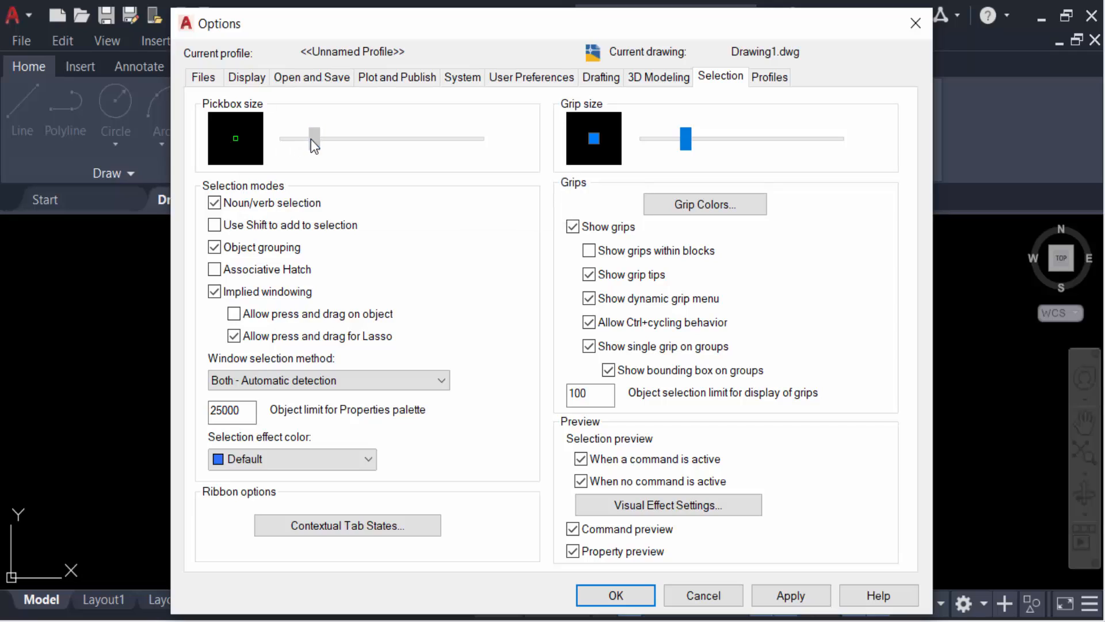
pyautogui.moveTo(313, 137); pyautogui.dragTo(342, 138)
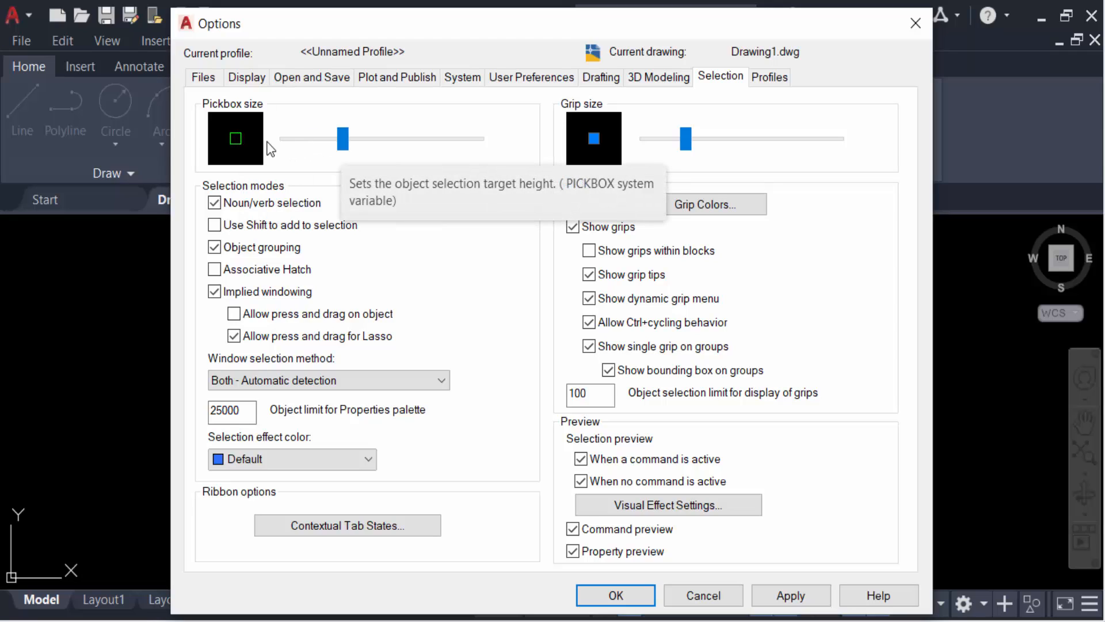
pyautogui.moveTo(341, 138); pyautogui.dragTo(352, 138)
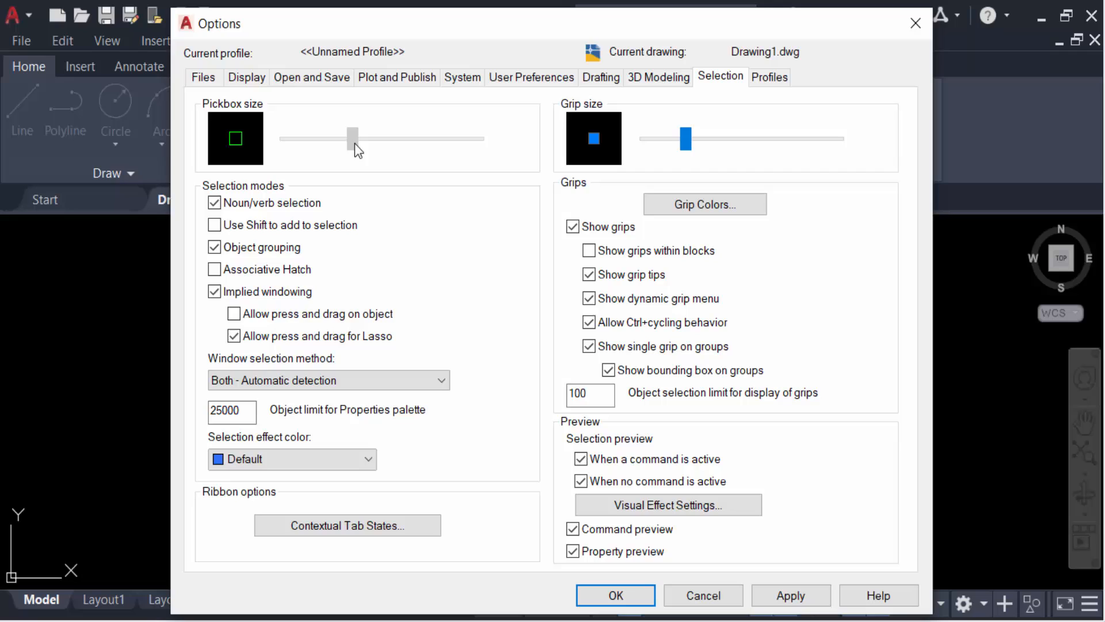
pyautogui.moveTo(344, 138)
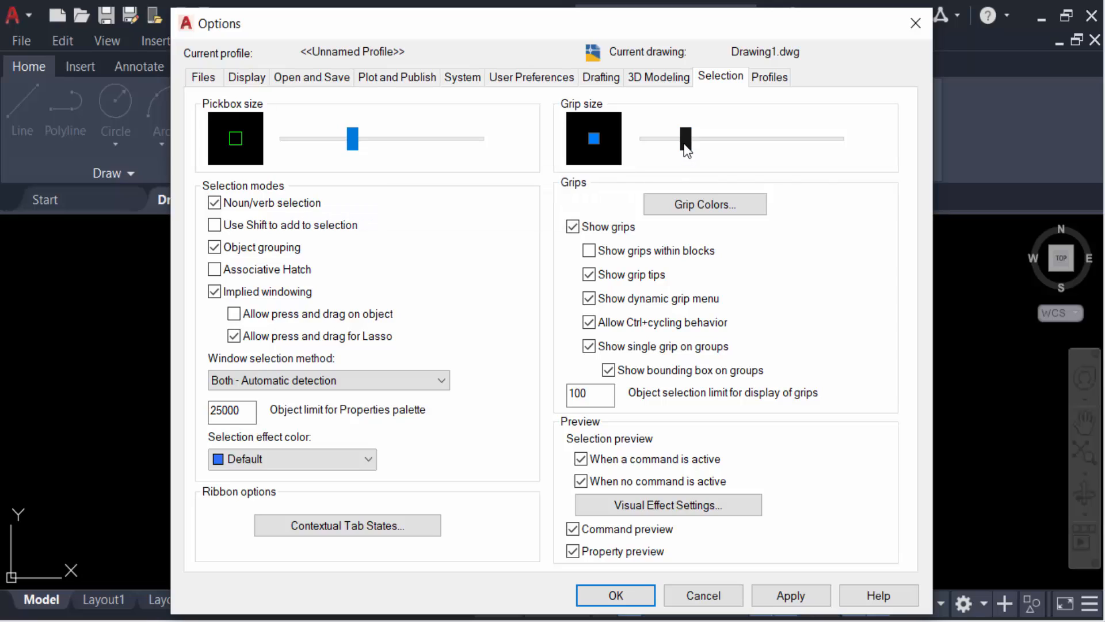
pyautogui.moveTo(707, 138)
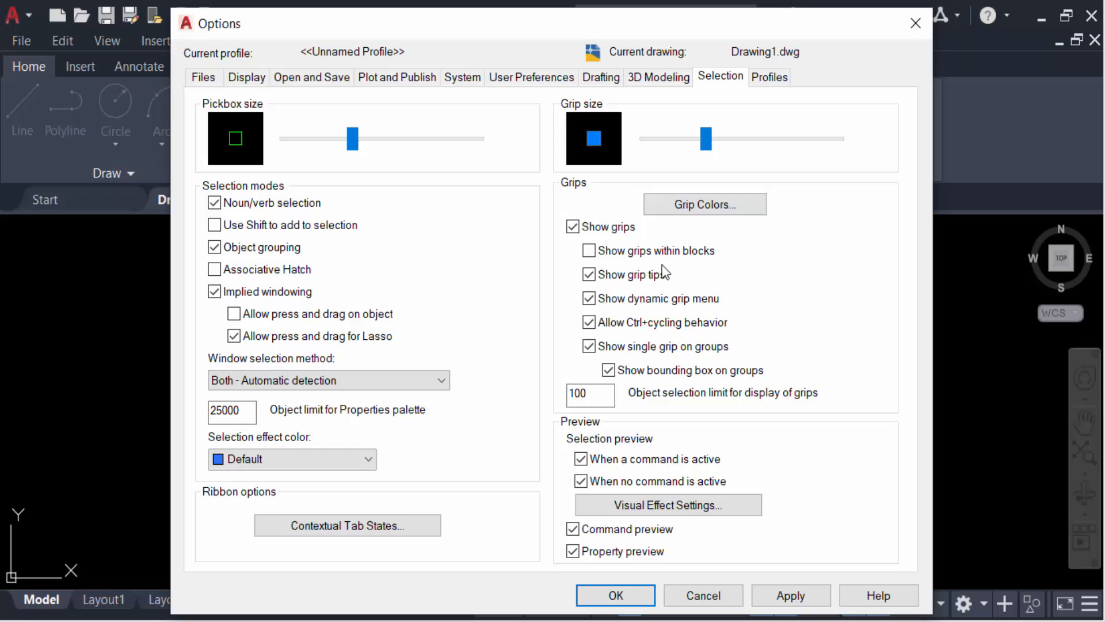
pyautogui.click(614, 595)
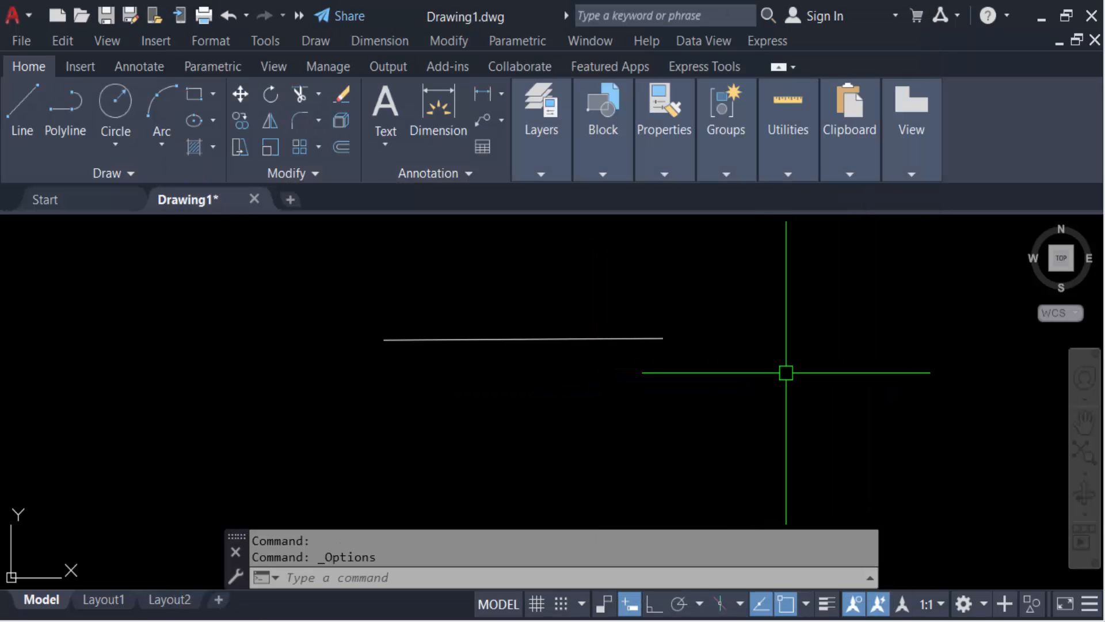
pyautogui.moveTo(780, 372)
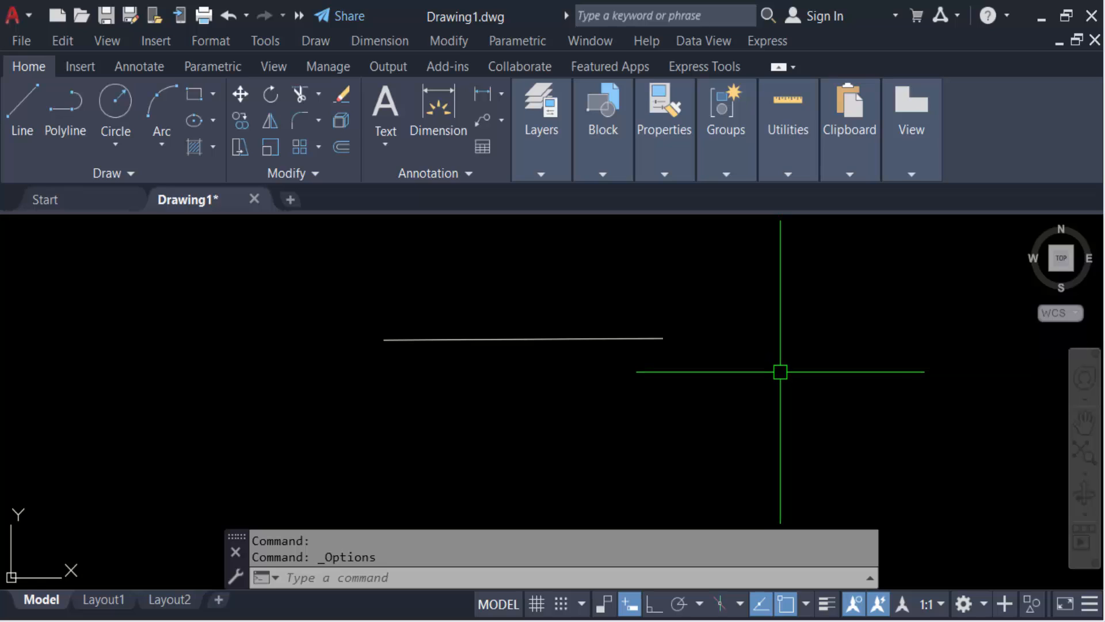
pyautogui.moveTo(669, 365)
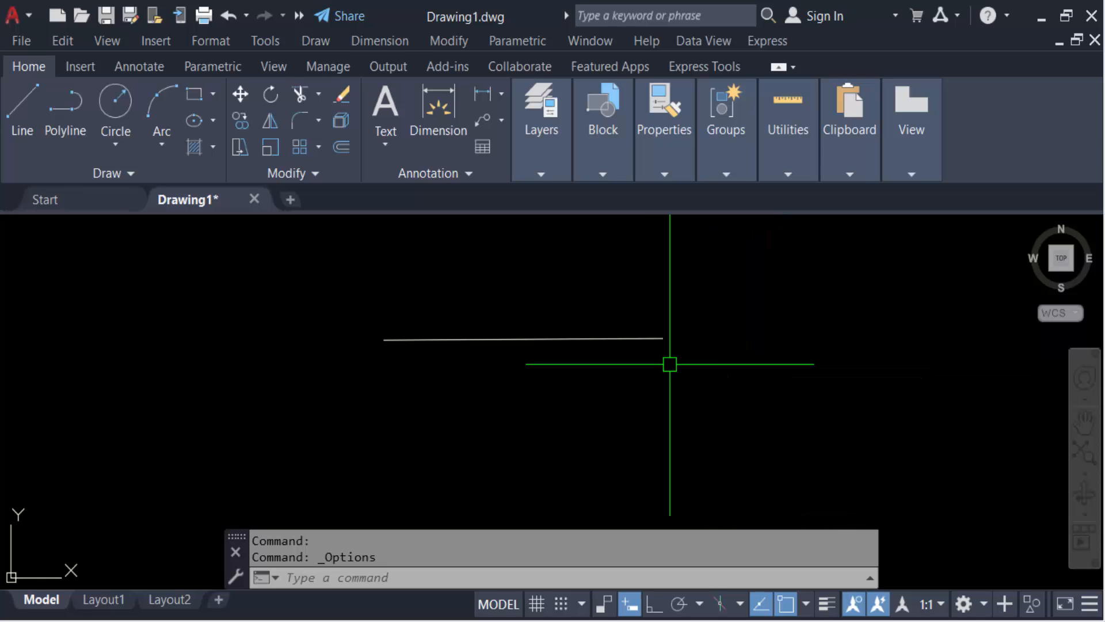
# Select the horizontal line to show its enlarged grips at ends and midpoint.
pyautogui.click(523, 339)
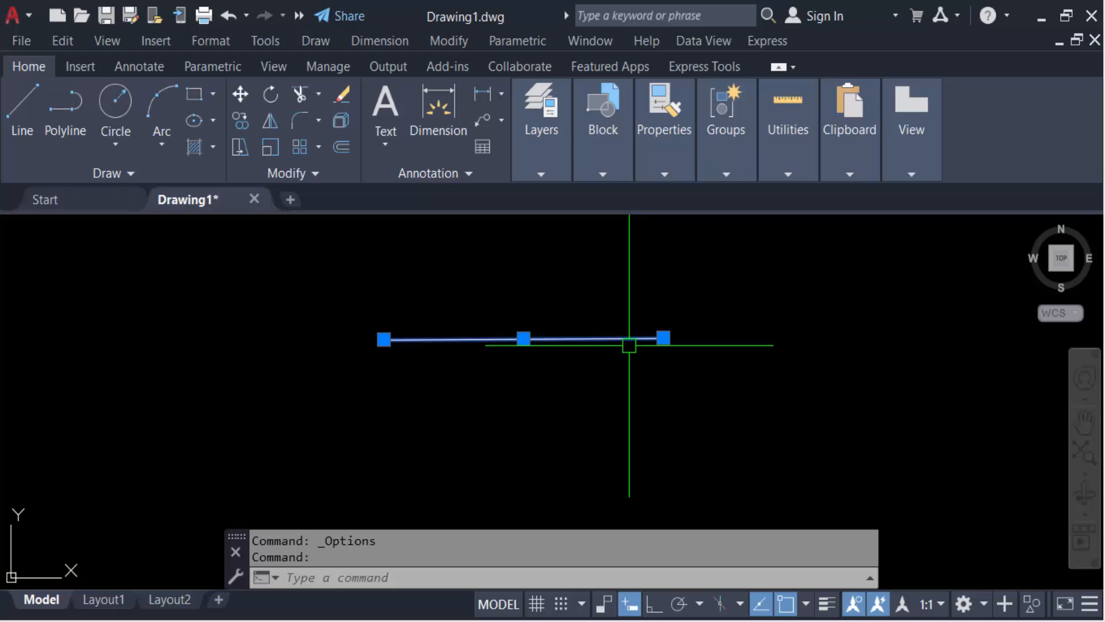
pyautogui.moveTo(483, 355)
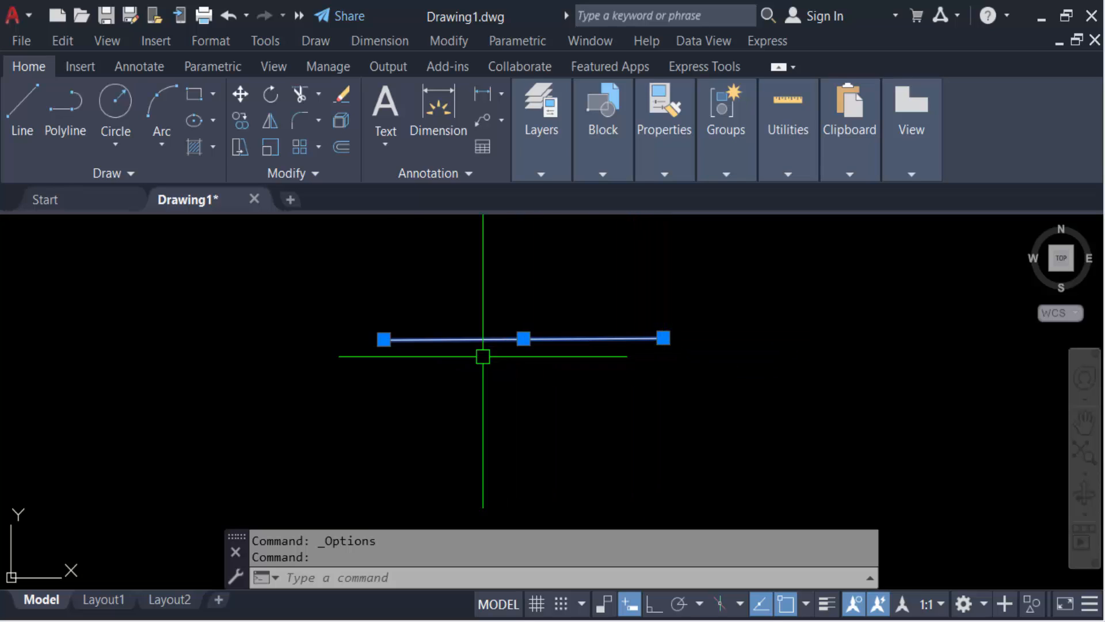
pyautogui.moveTo(482, 407)
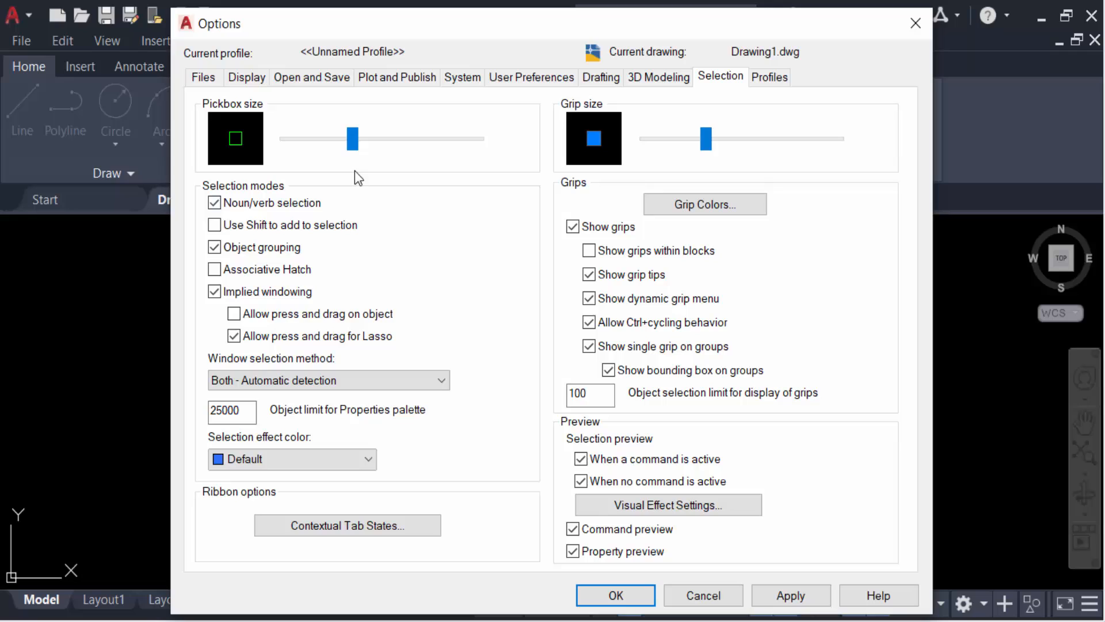
# Nudge the pickbox and grip size sliders slightly left and accept the options.
pyautogui.moveTo(353, 139); pyautogui.dragTo(343, 138)
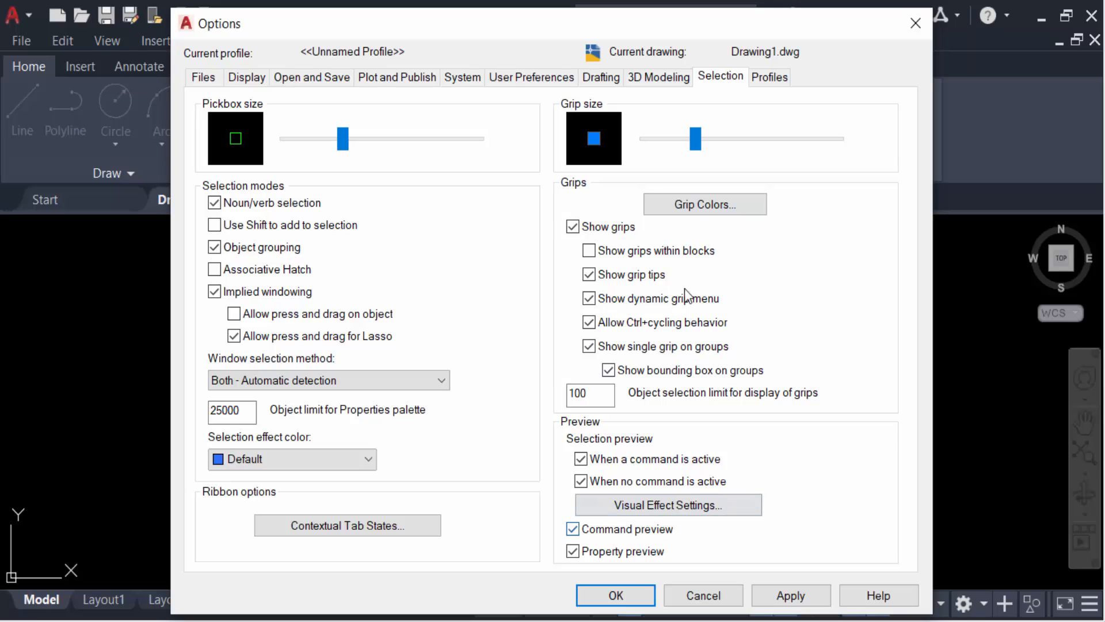
pyautogui.moveTo(543, 323)
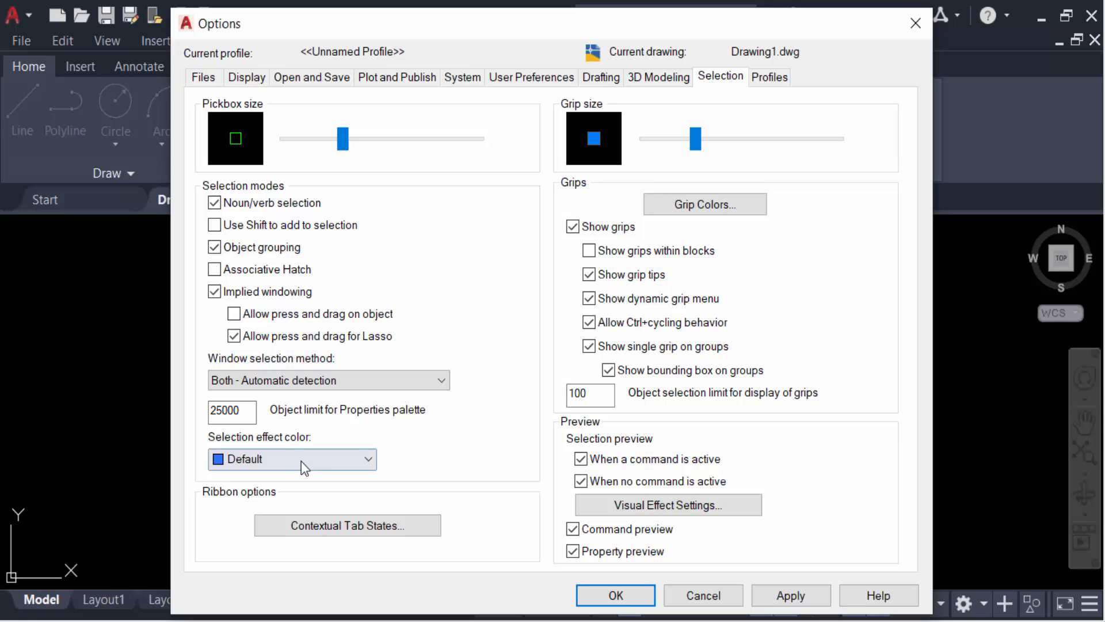
pyautogui.moveTo(304, 458)
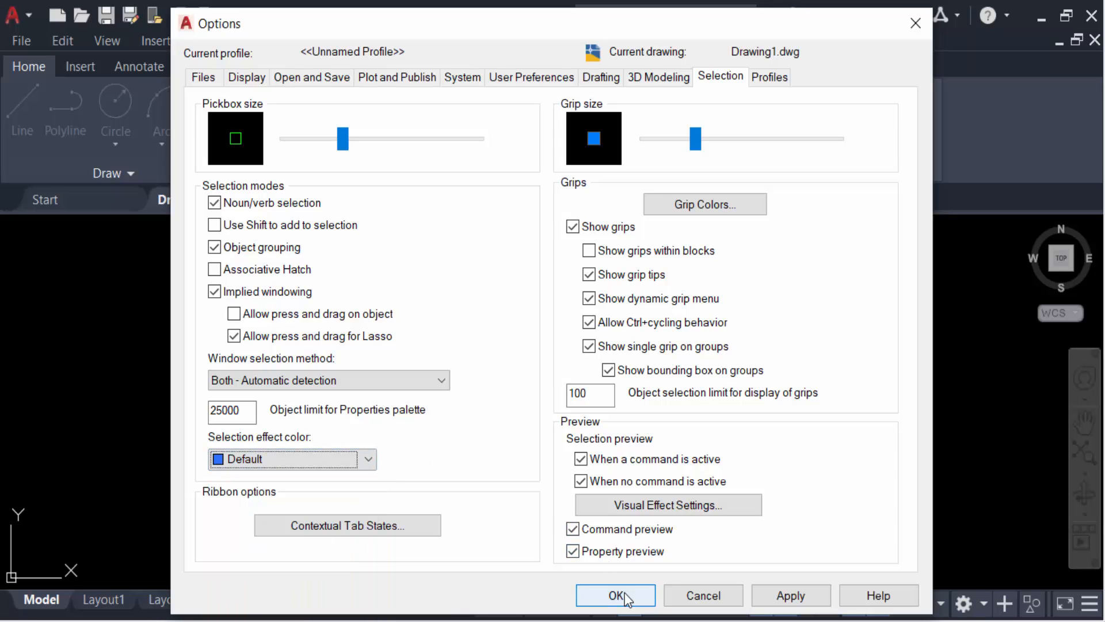
pyautogui.click(615, 595)
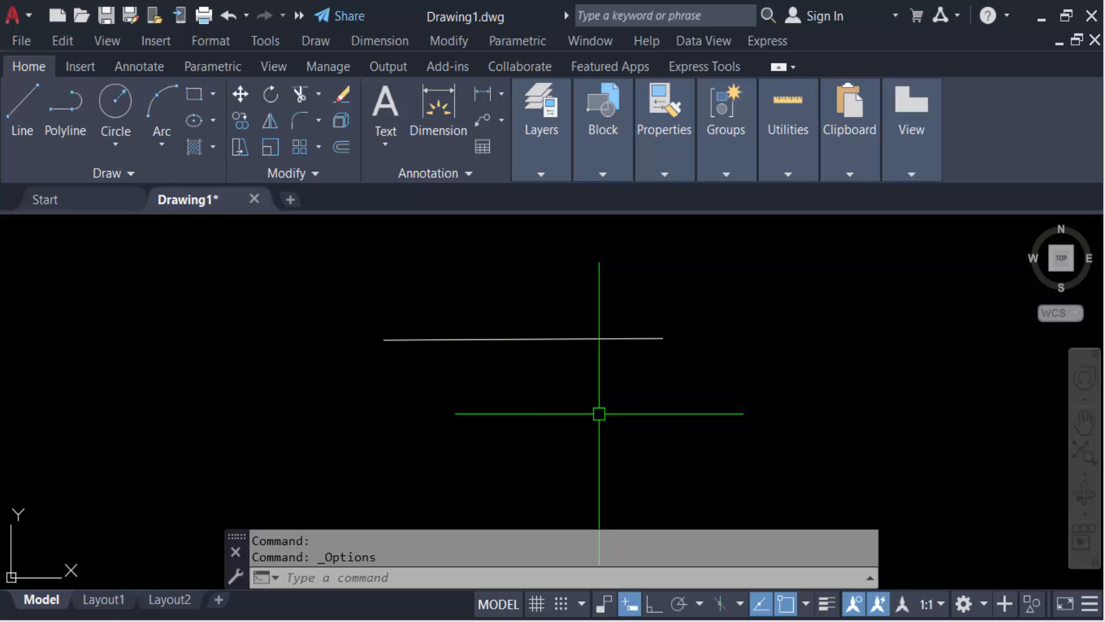
pyautogui.moveTo(813, 376)
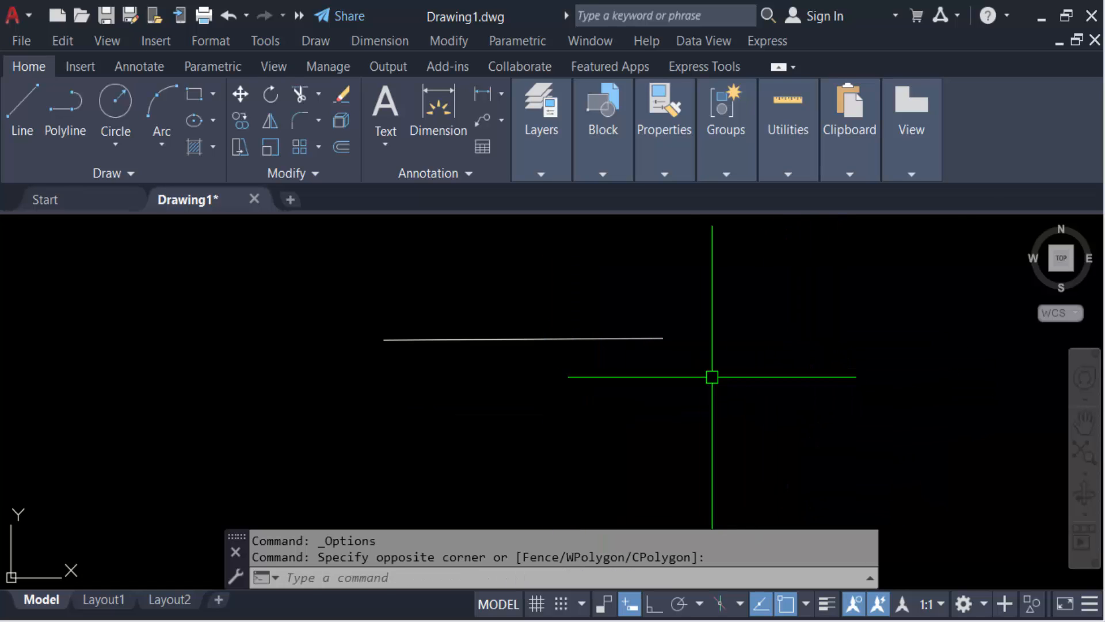
# Select the horizontal line again to inspect its reduced grip size.
pyautogui.click(523, 338)
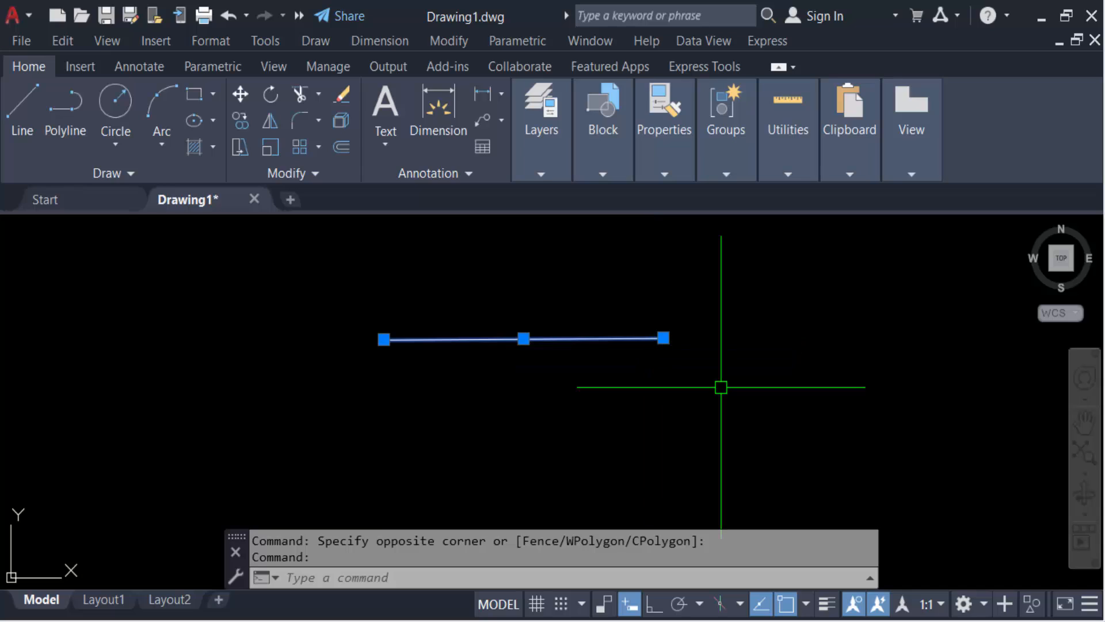